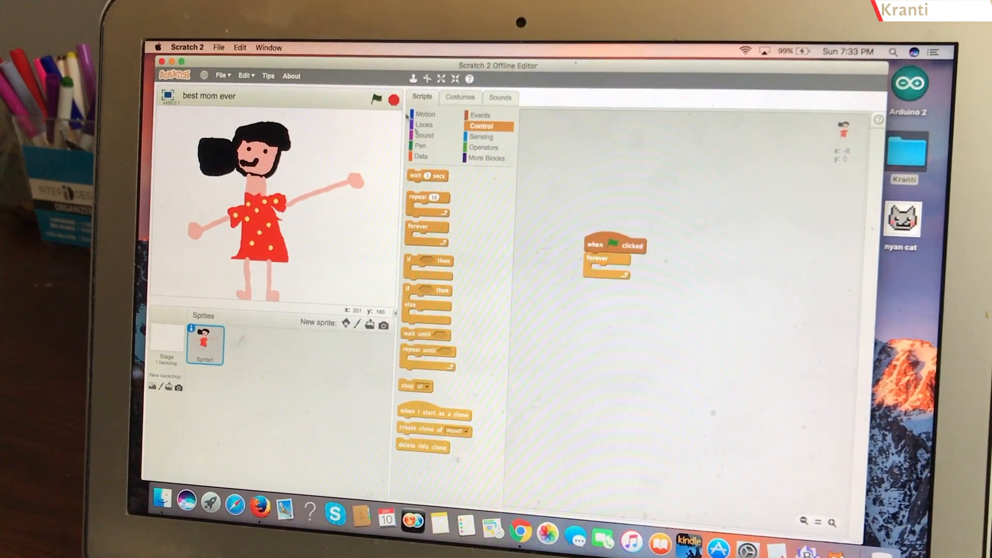
Place a next costume block from Looks inside the forever loop, checking the sprite's three costumes.
{"action": "left_click", "coordinate": [424, 131]}
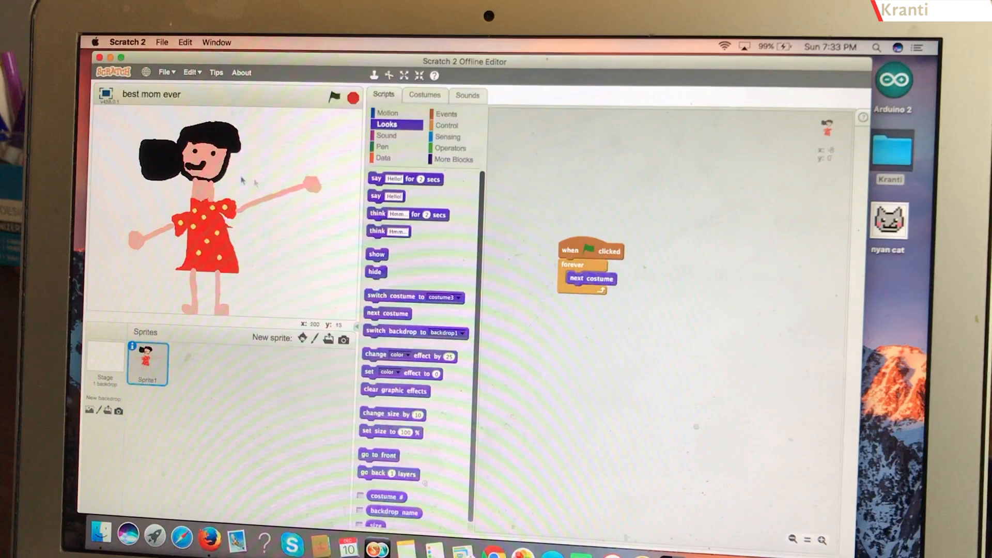
{"action": "left_click", "coordinate": [424, 112]}
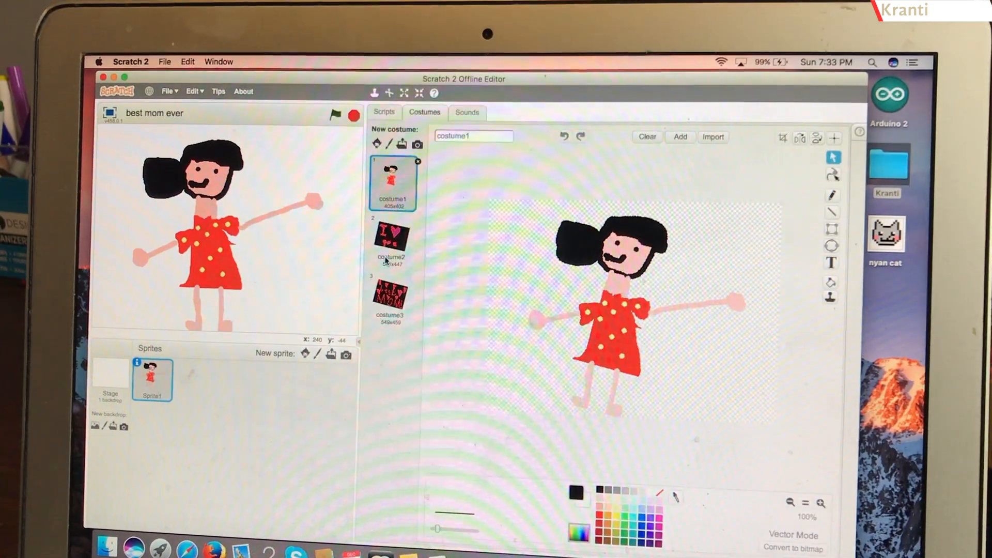
{"action": "left_click", "coordinate": [385, 112]}
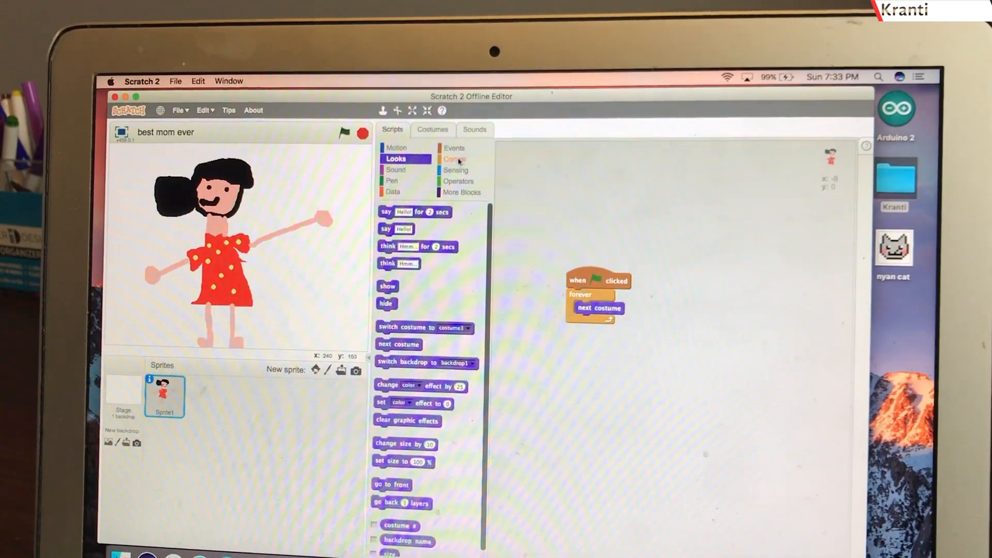
Add wait 1 secs after next costume and run the script to show the 'best MOM!' costume.
{"action": "left_click", "coordinate": [454, 156]}
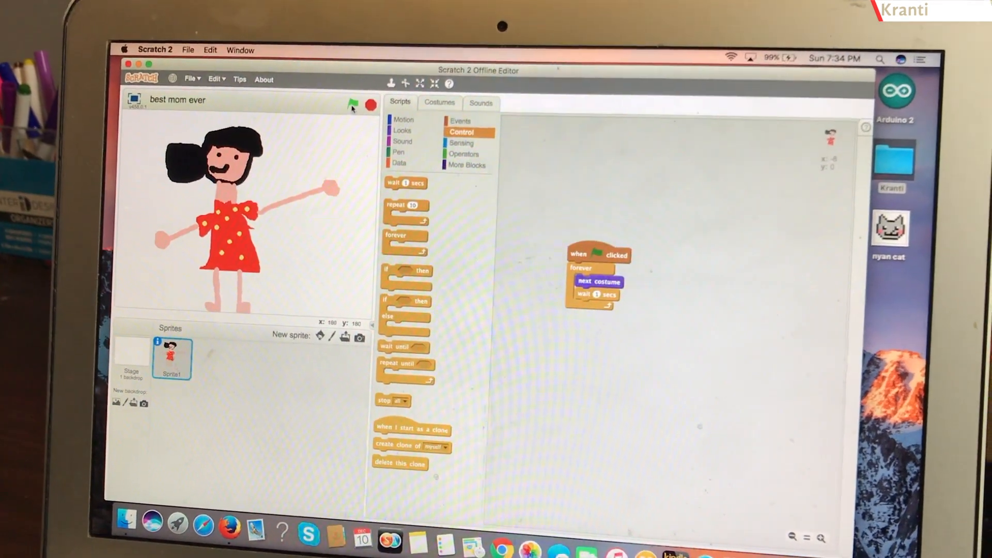
{"action": "left_click", "coordinate": [361, 105]}
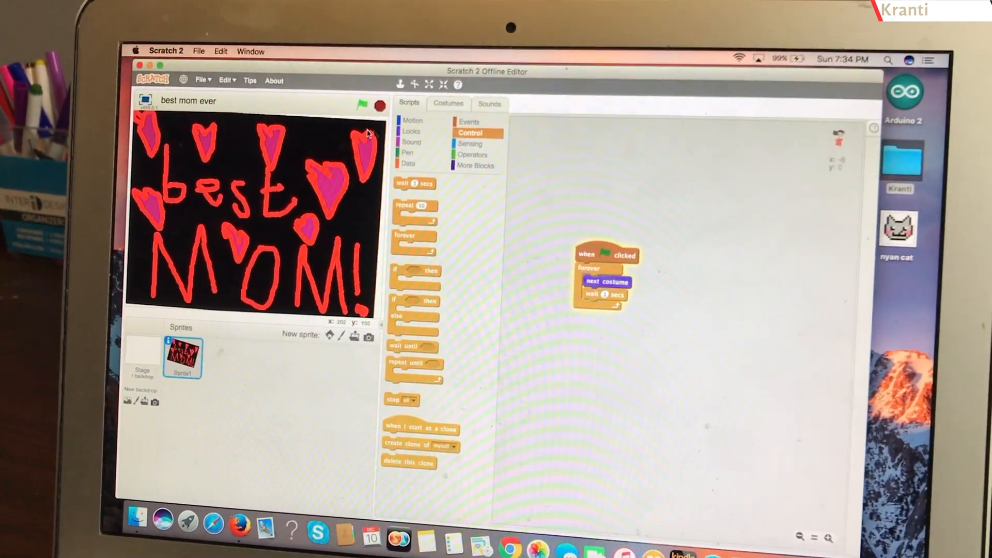